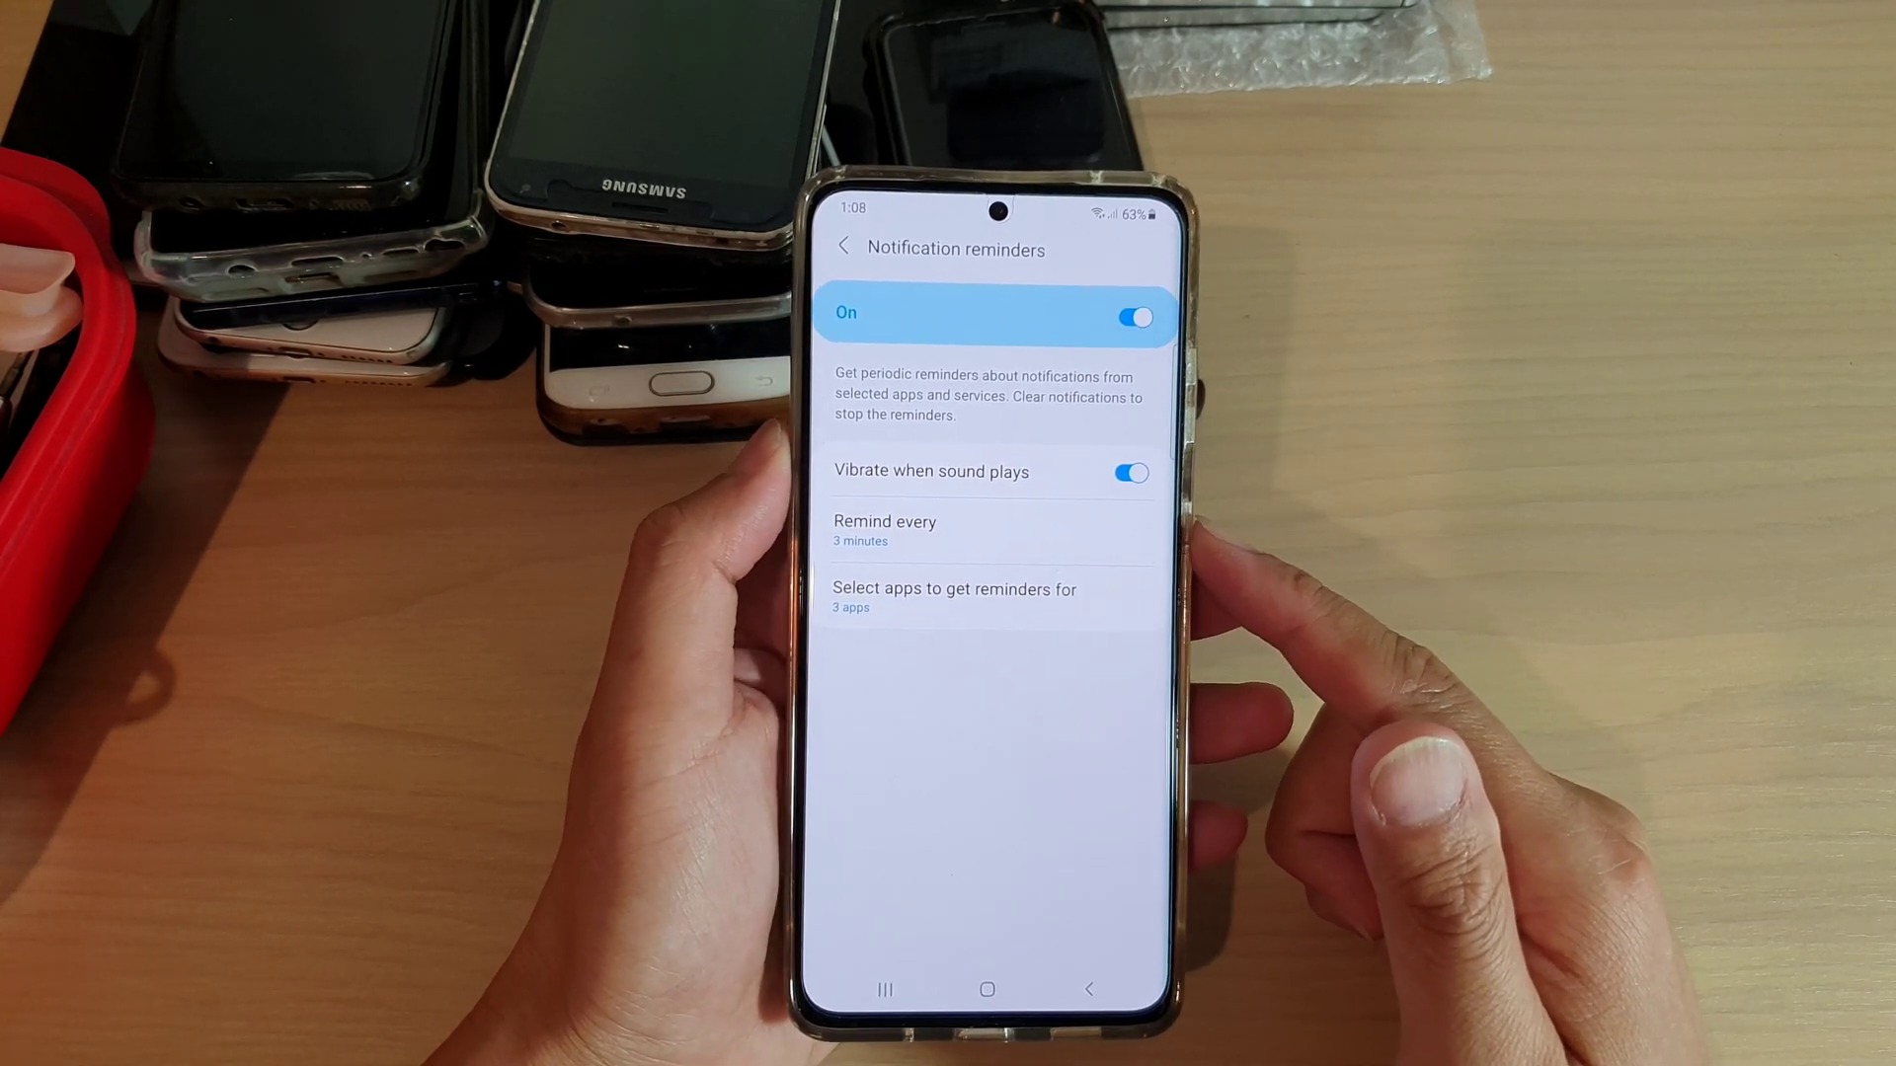
# View the Remind every interval choices and dismiss them without changing the 3-minute setting
pyautogui.click(885, 531)
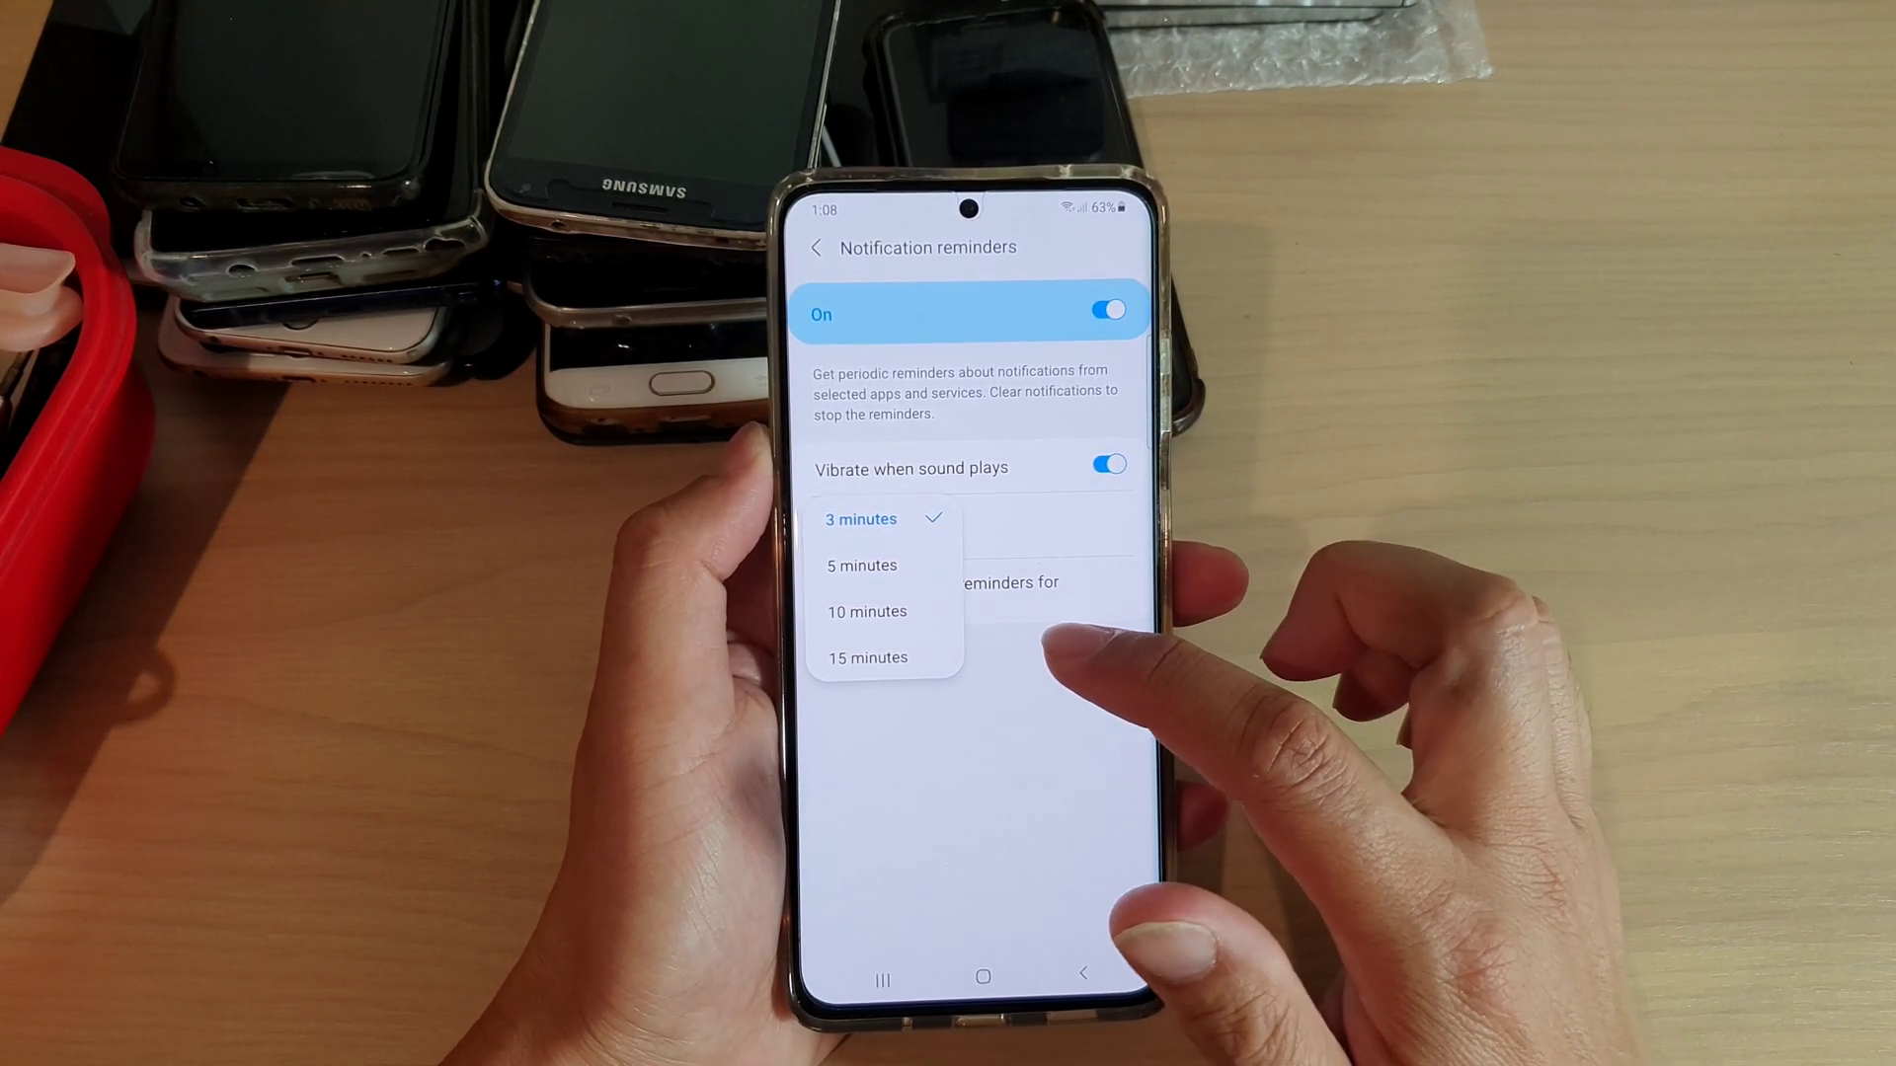
pyautogui.click(861, 518)
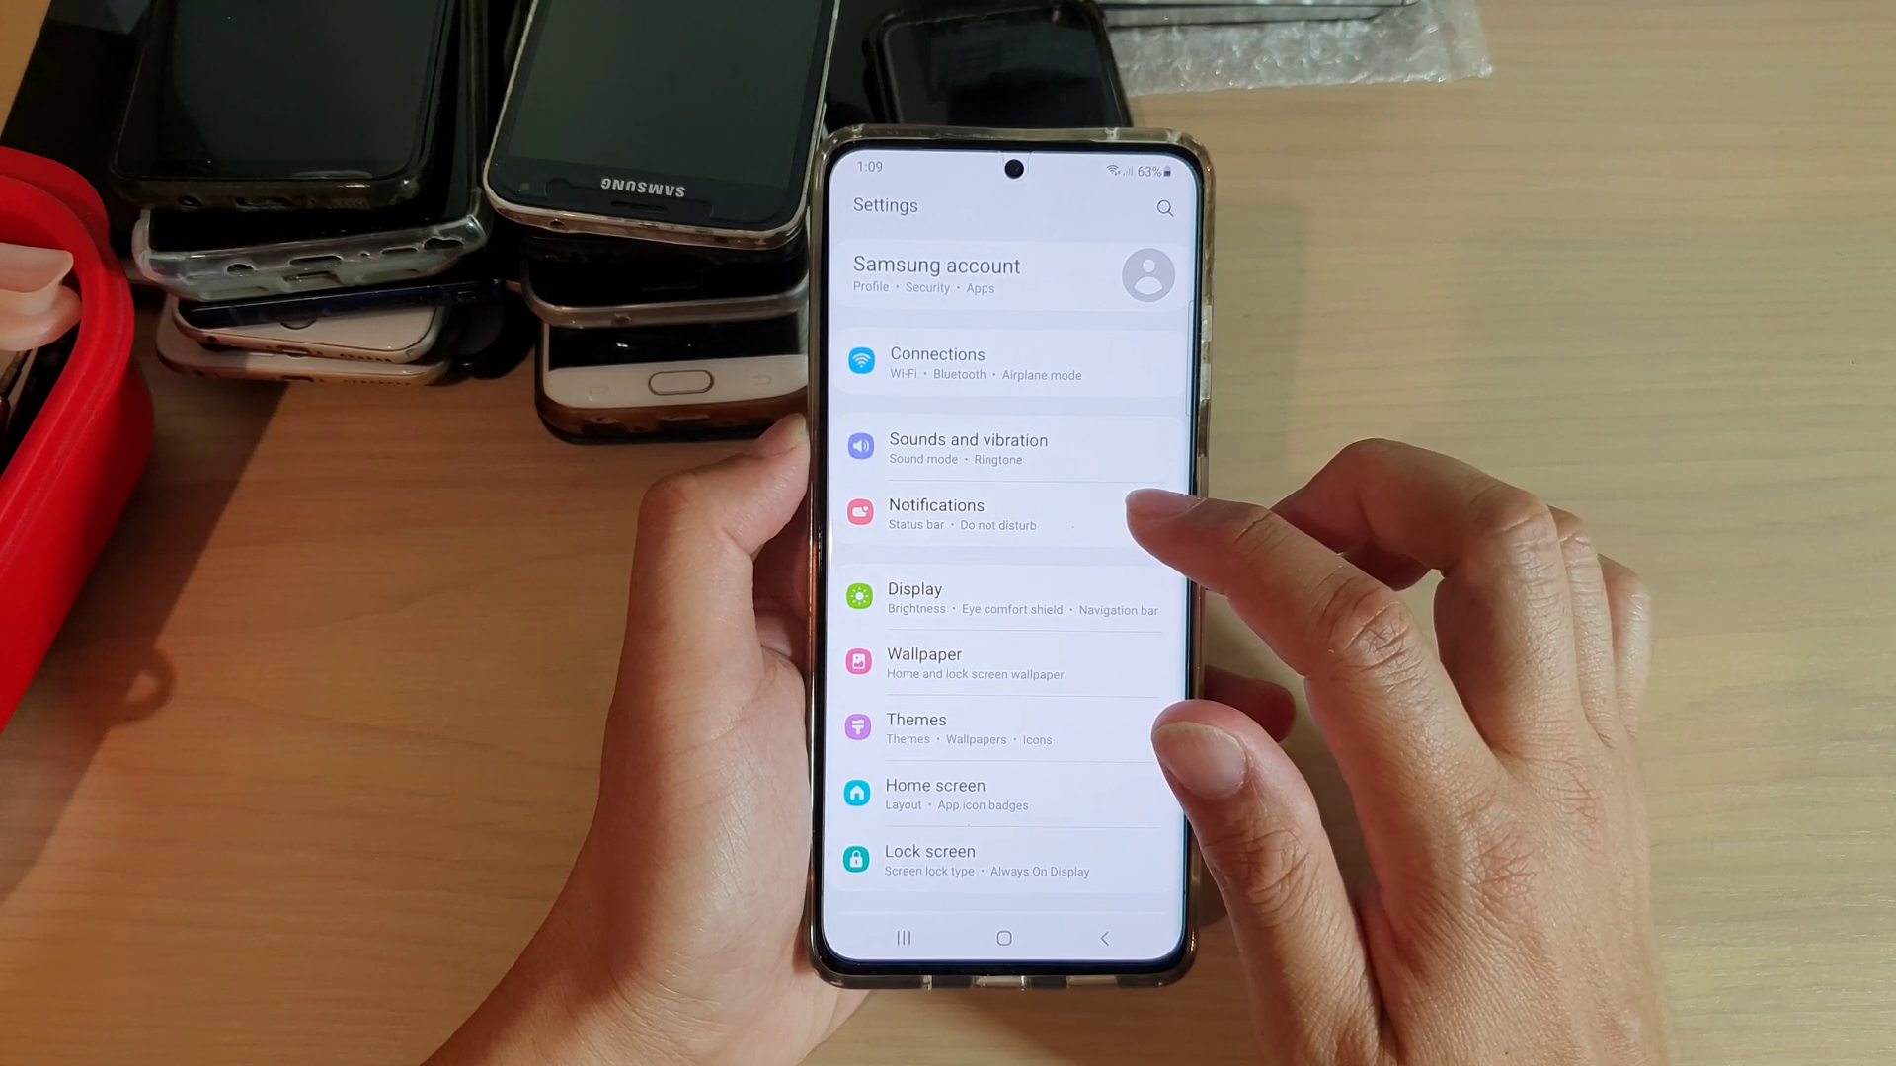
# Navigate through Notifications and Advanced settings to reach Notification reminders
pyautogui.click(936, 513)
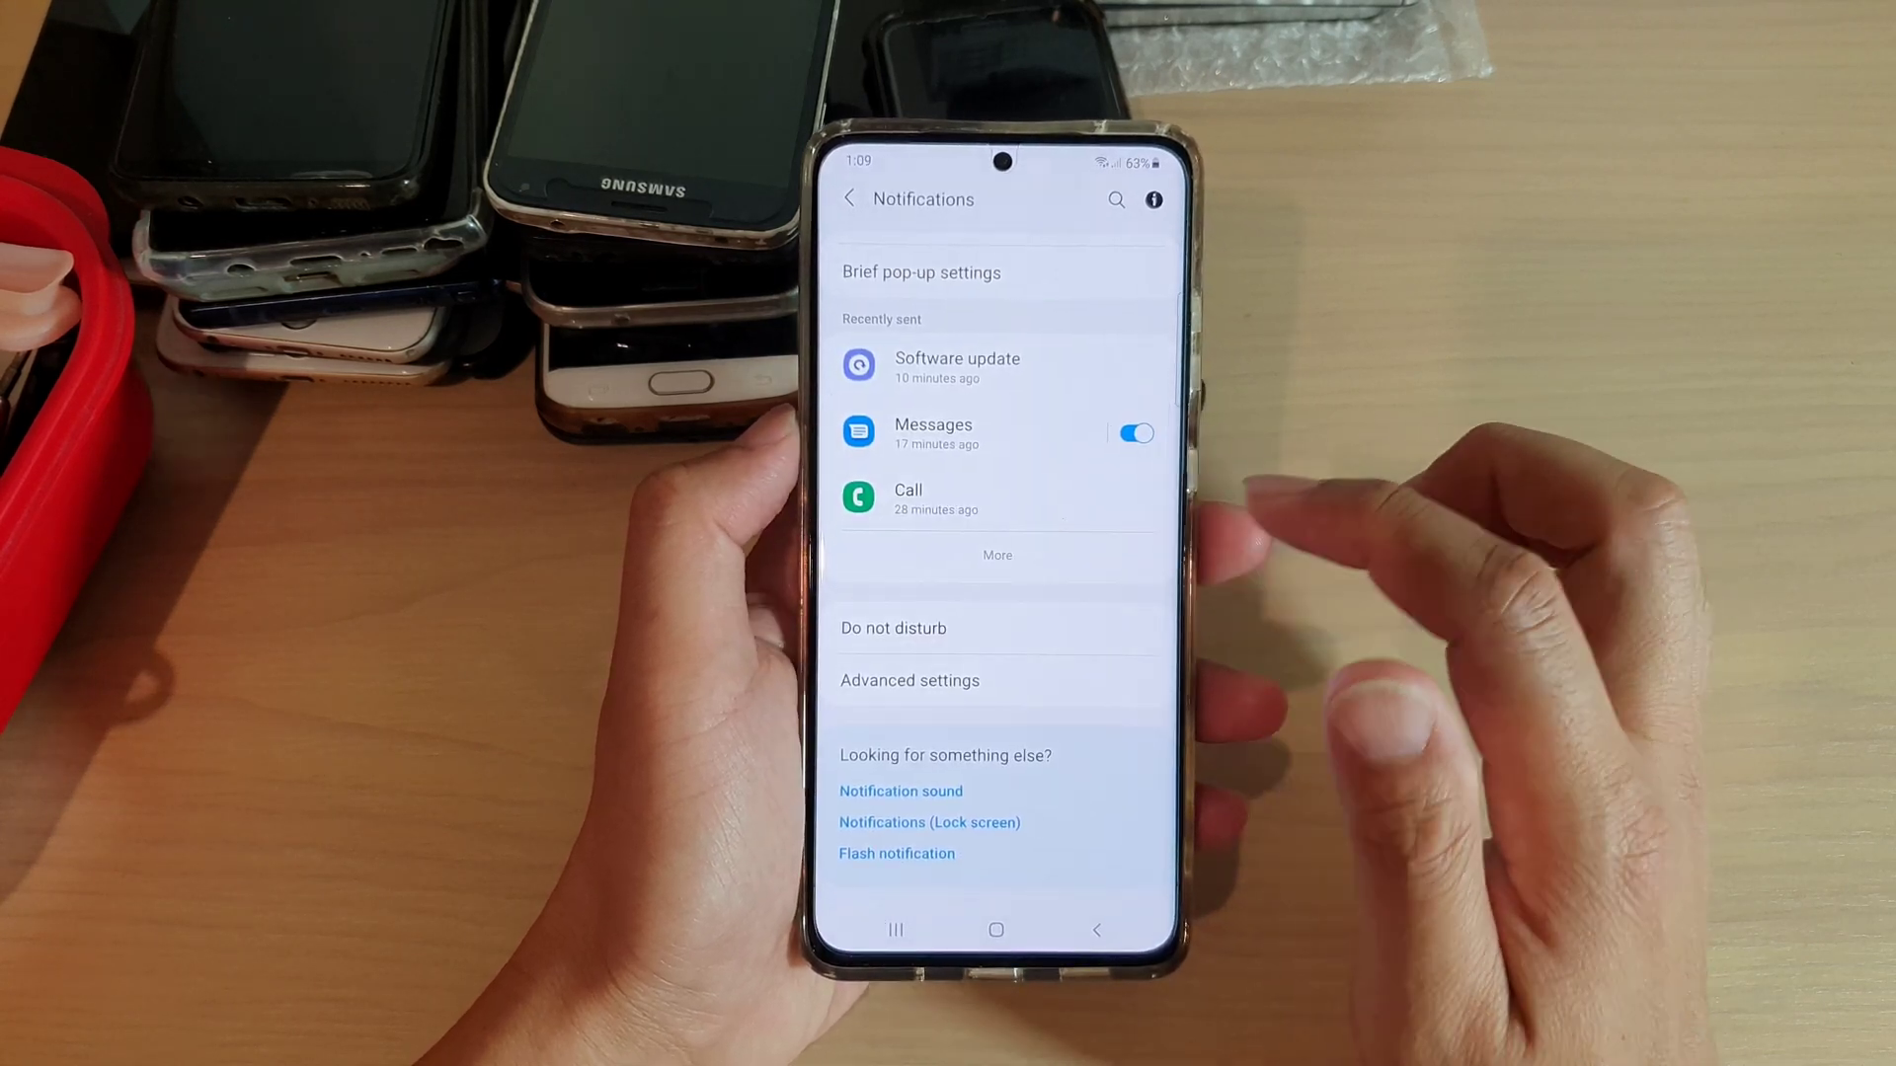
pyautogui.click(909, 679)
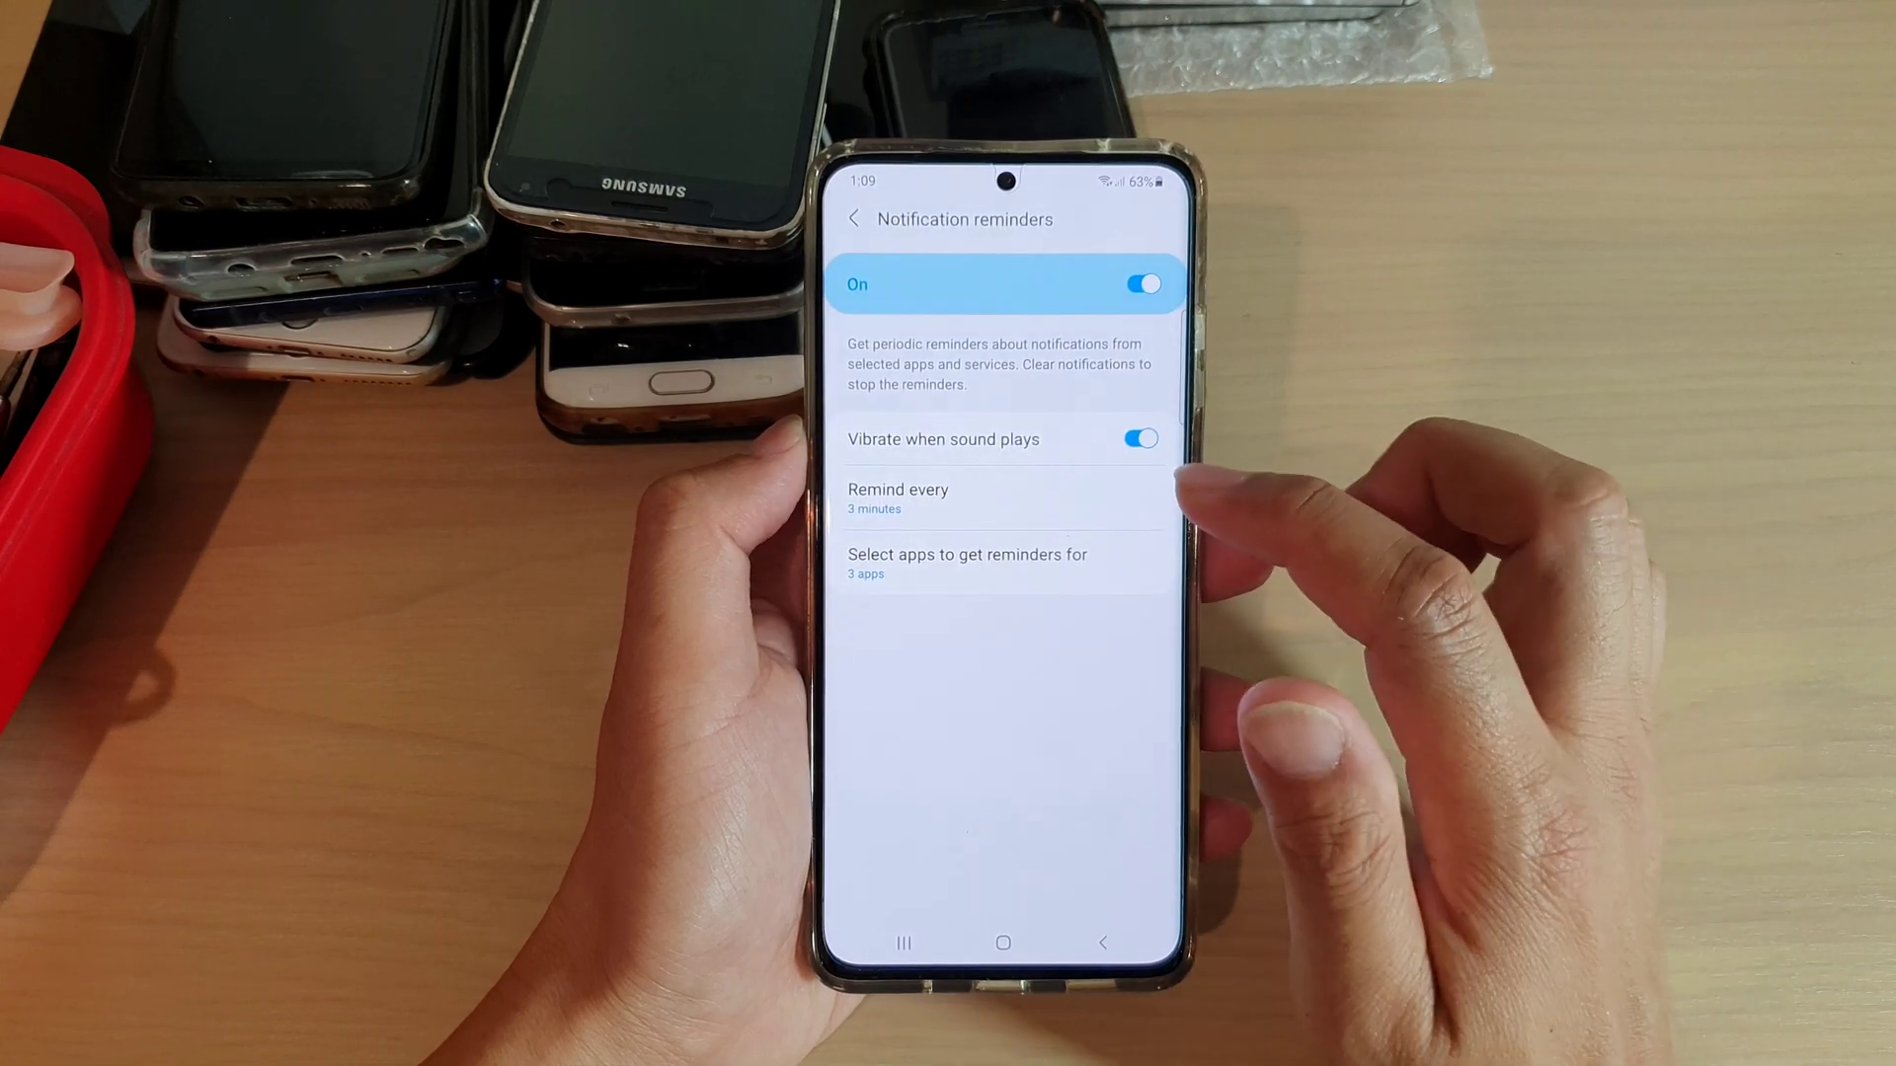
# Set Remind every to 5 minutes, then return to the home screen
pyautogui.click(896, 498)
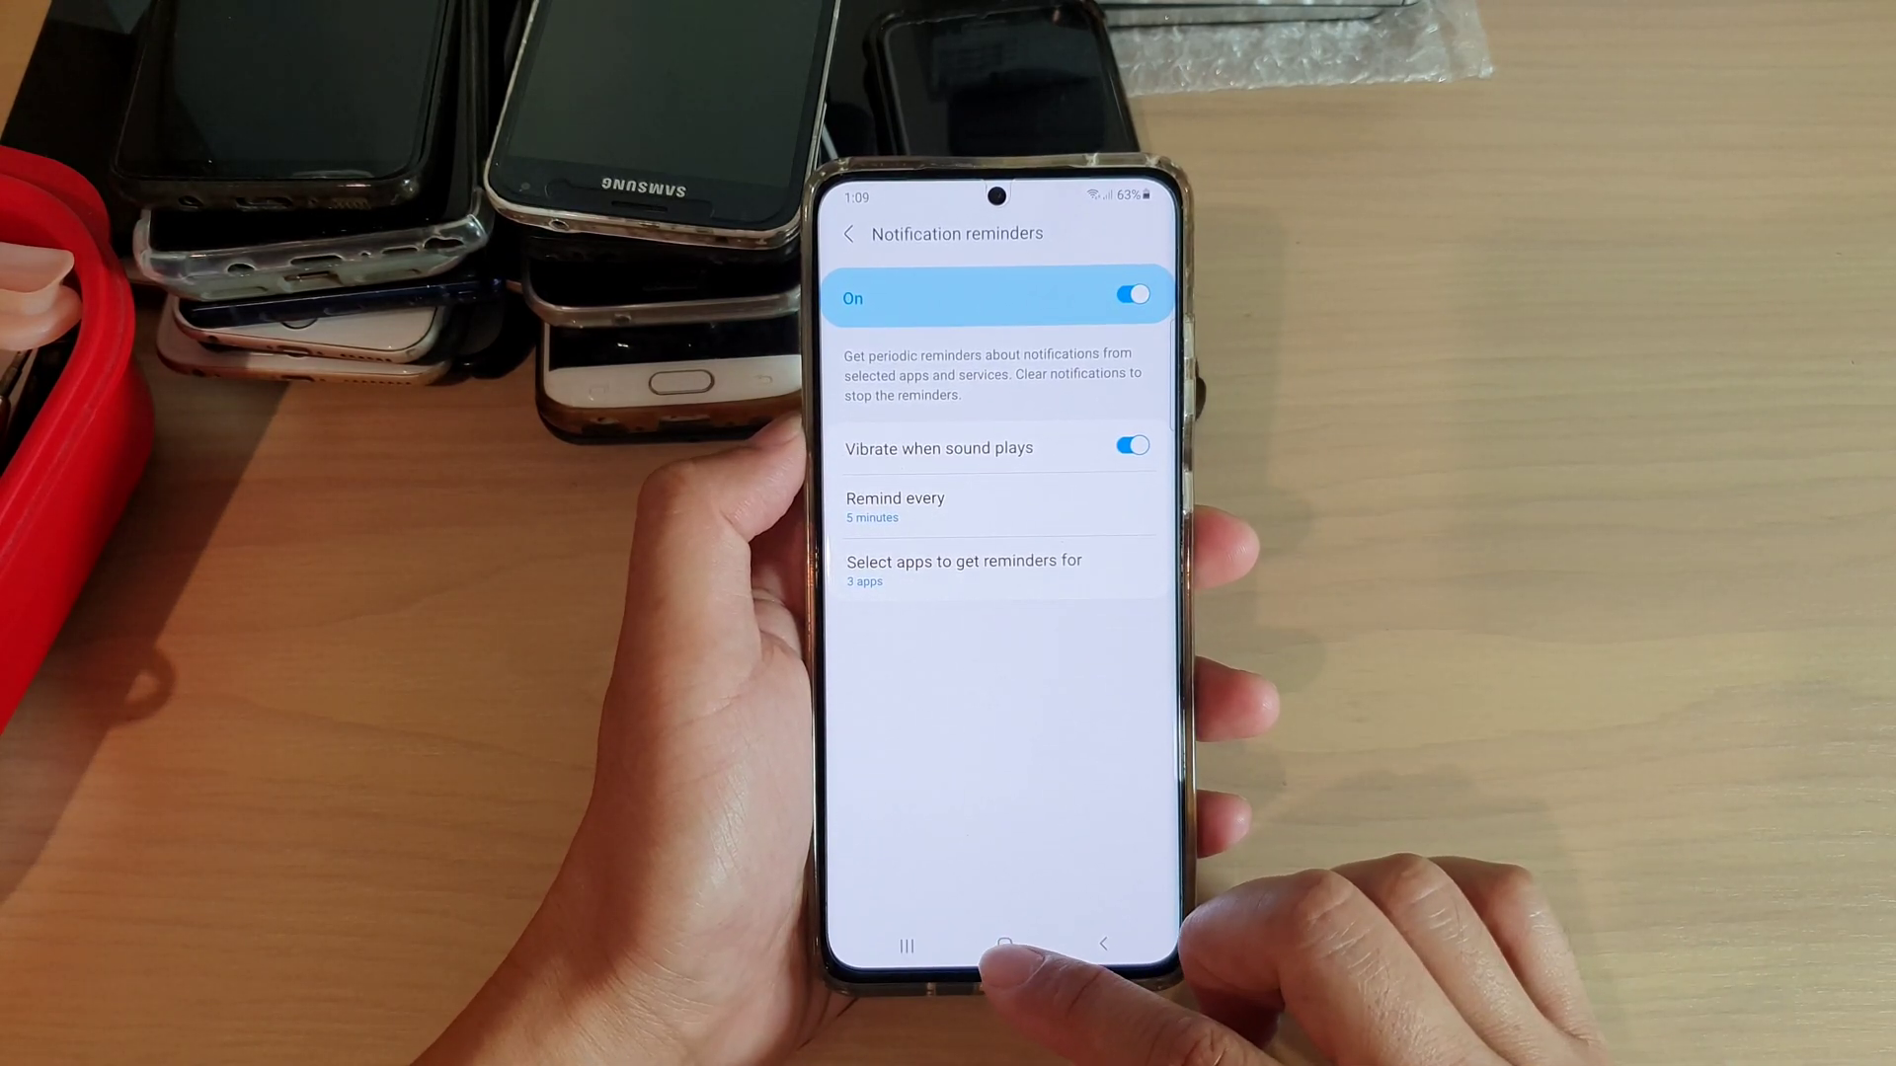
pyautogui.click(1005, 942)
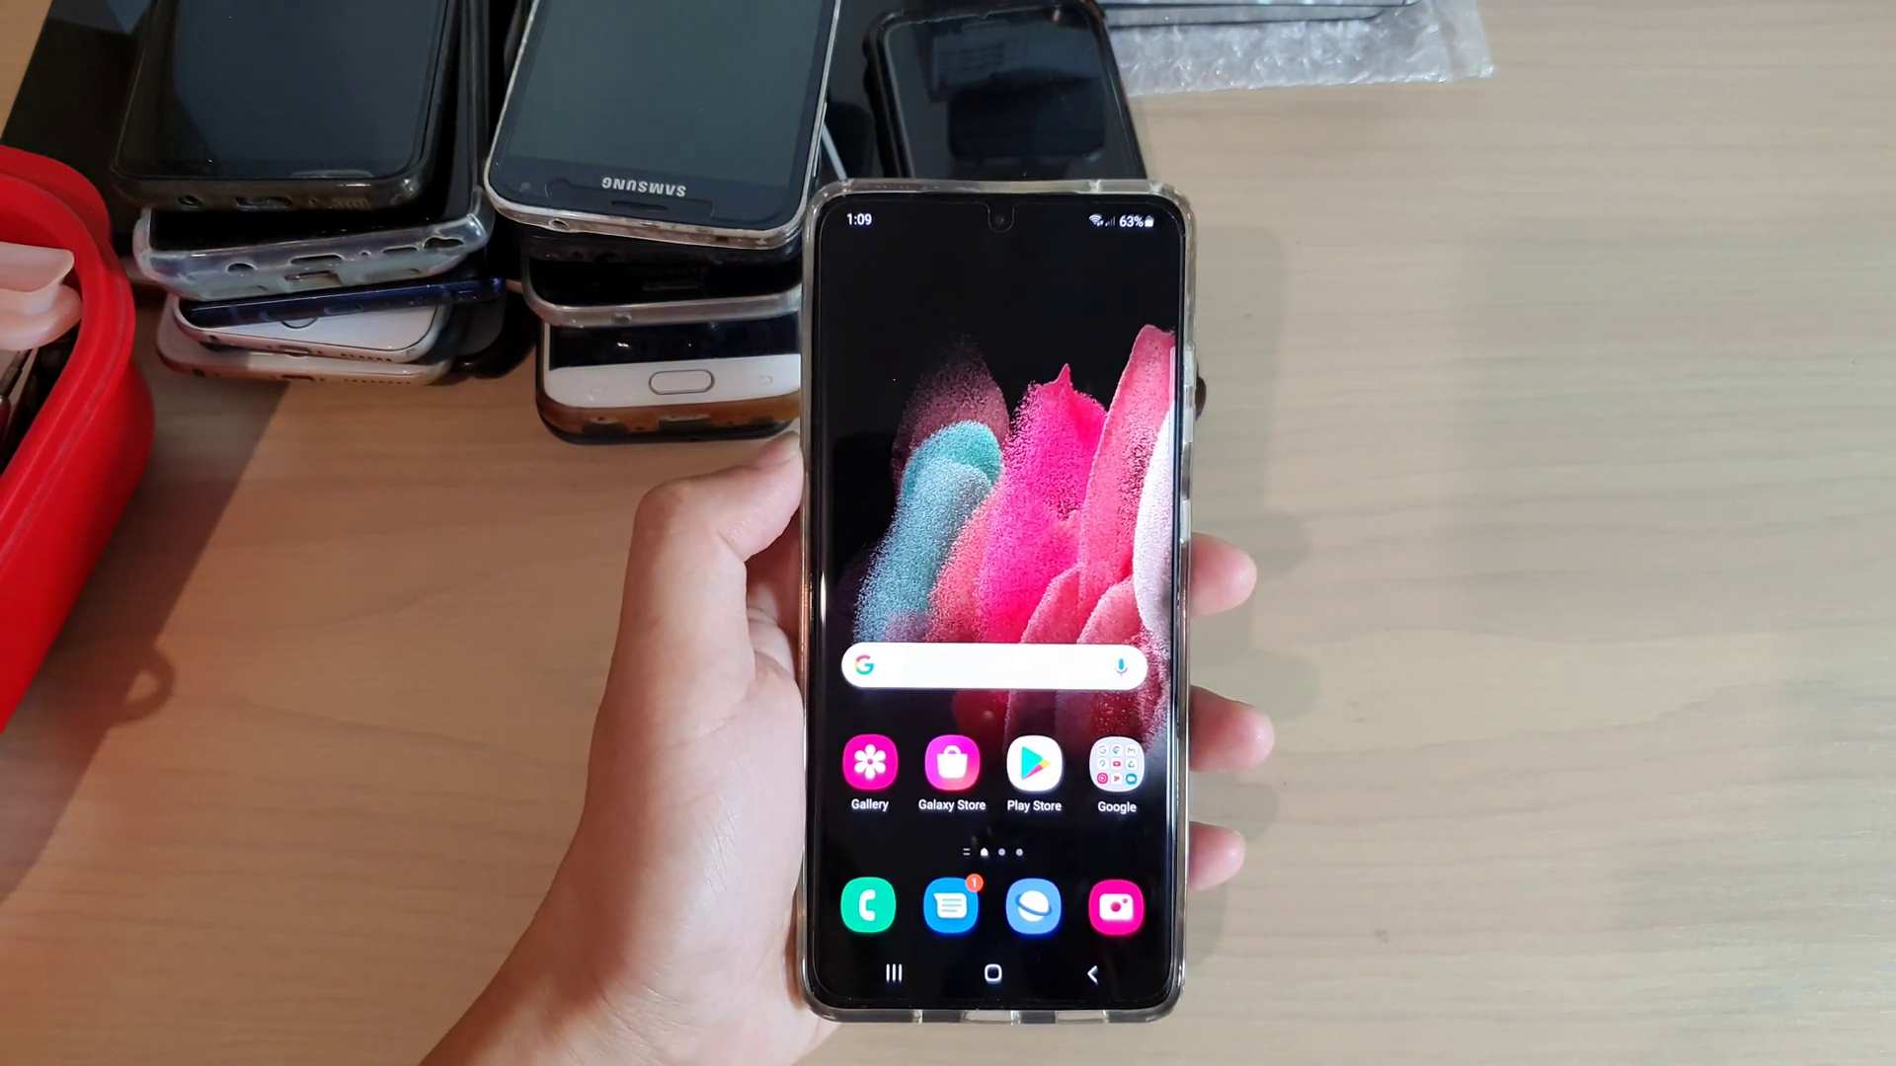